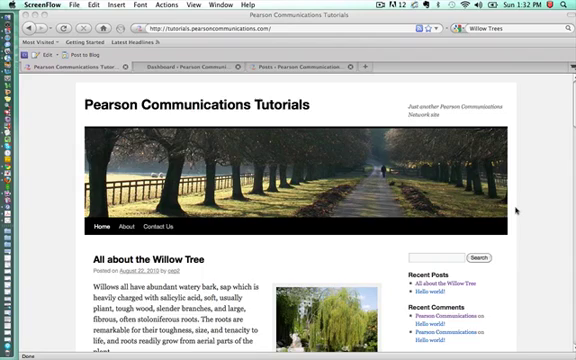
View the Hello world! post on the public site from the Recent Posts link
{"action": "scroll", "scroll_direction": "down", "scroll_amount": 3}
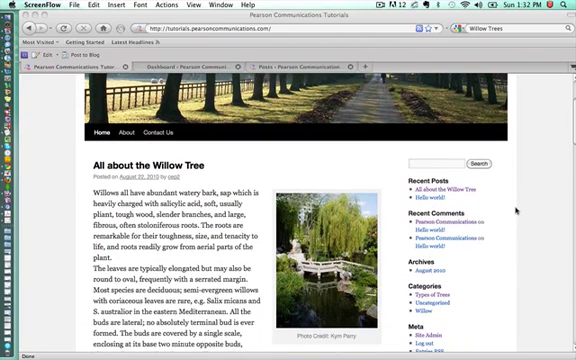
{"action": "scroll", "scroll_direction": "down", "scroll_amount": 3}
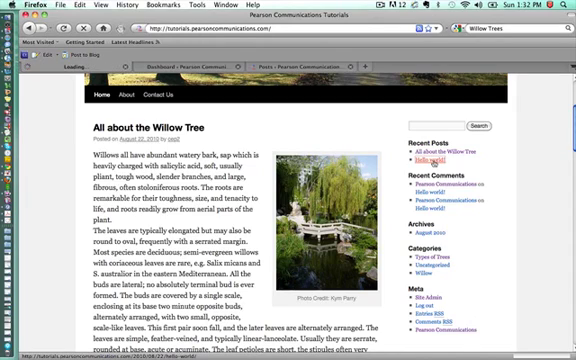
{"action": "left_click", "coordinate": [425, 155]}
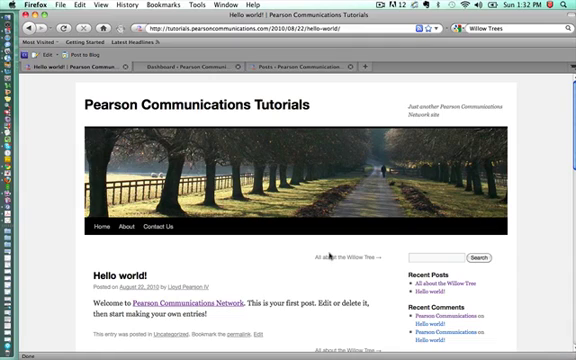
{"action": "scroll", "scroll_direction": "down", "scroll_amount": 3}
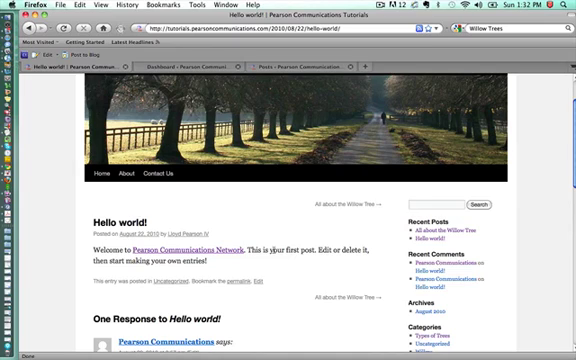
{"action": "scroll", "scroll_direction": "up", "scroll_amount": 3}
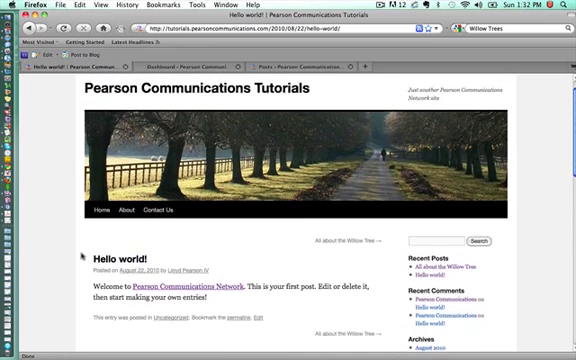
{"action": "scroll", "scroll_direction": "down", "scroll_amount": 3}
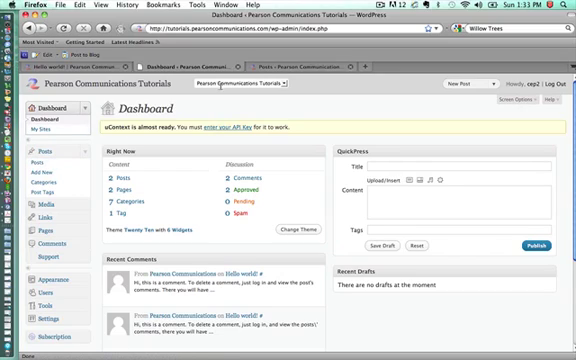
Show the admin All Posts list with the Willow Tree and Hello world! posts
{"action": "left_click", "coordinate": [37, 158]}
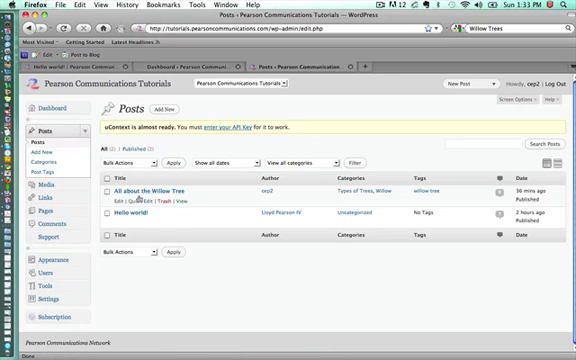
{"action": "mouse_move", "coordinate": [108, 268]}
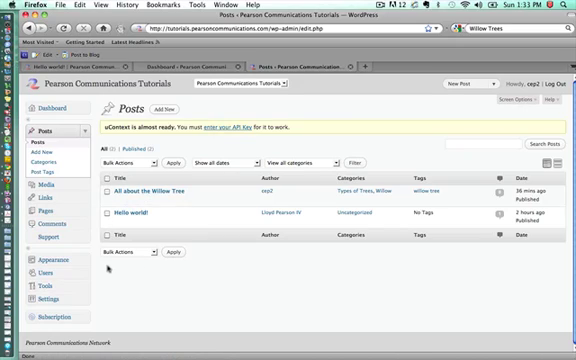
{"action": "mouse_move", "coordinate": [140, 213]}
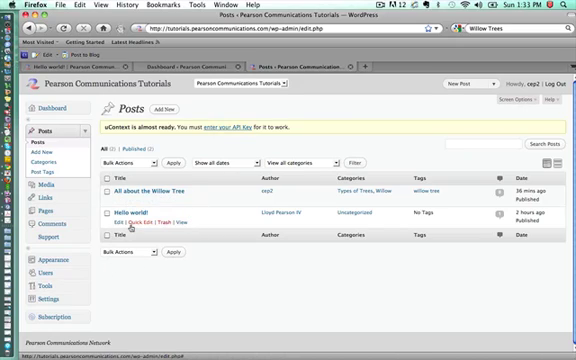
{"action": "mouse_move", "coordinate": [146, 227]}
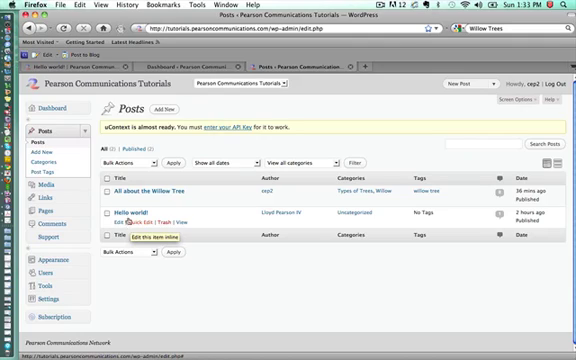
{"action": "mouse_move", "coordinate": [140, 198]}
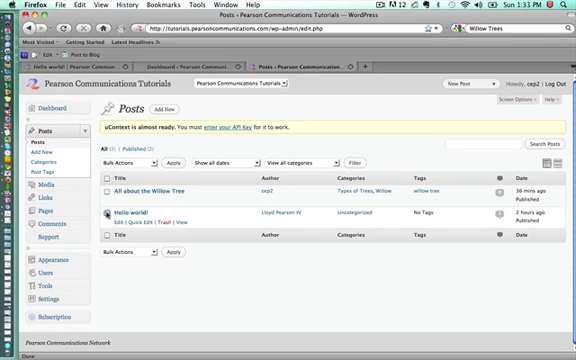
Move the Hello world! post to the trash via the Bulk Actions menu
{"action": "left_click", "coordinate": [99, 214]}
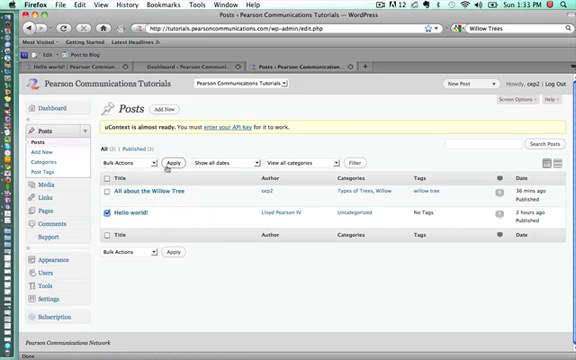
{"action": "left_click", "coordinate": [135, 160]}
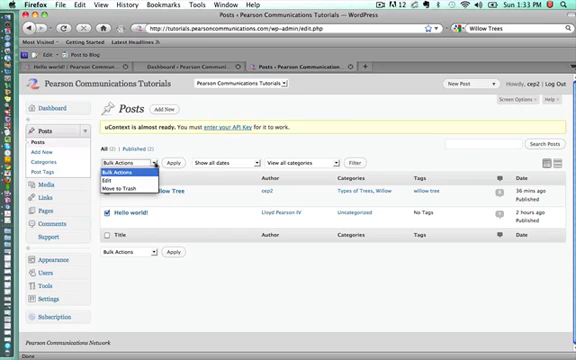
{"action": "left_click", "coordinate": [127, 196]}
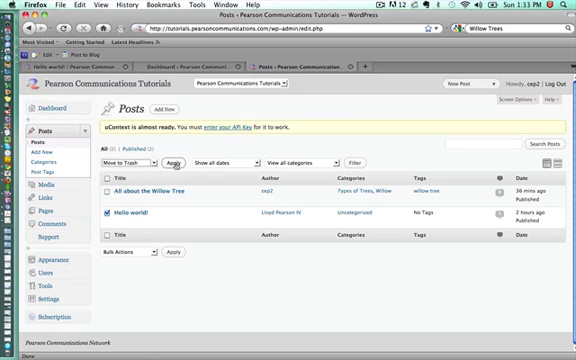
{"action": "left_click", "coordinate": [172, 160]}
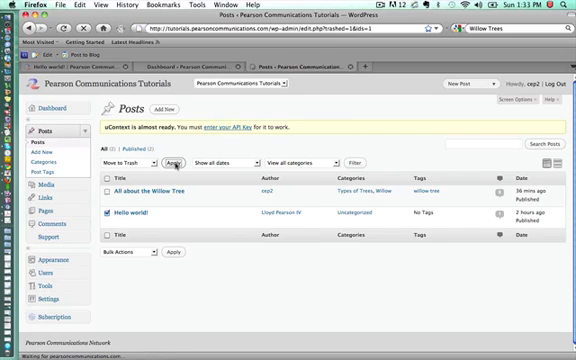
{"action": "left_click", "coordinate": [163, 161]}
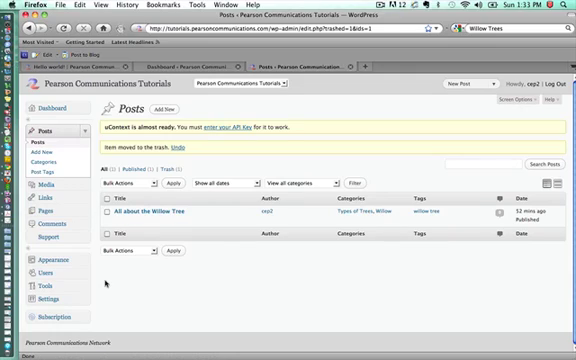
{"action": "mouse_move", "coordinate": [140, 219]}
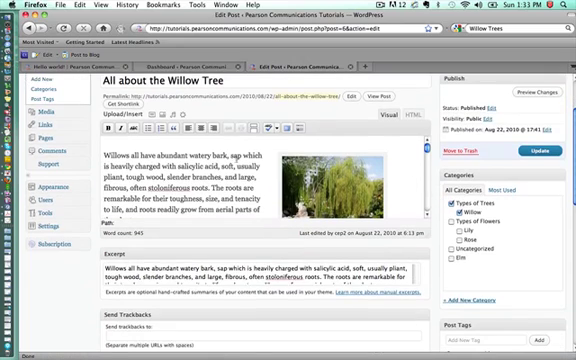
Change the Willow Tree post's status to Draft and update the post
{"action": "scroll", "scroll_direction": "down", "scroll_amount": 3}
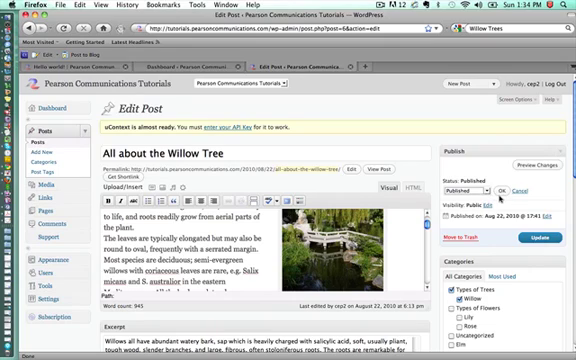
{"action": "left_click", "coordinate": [463, 189]}
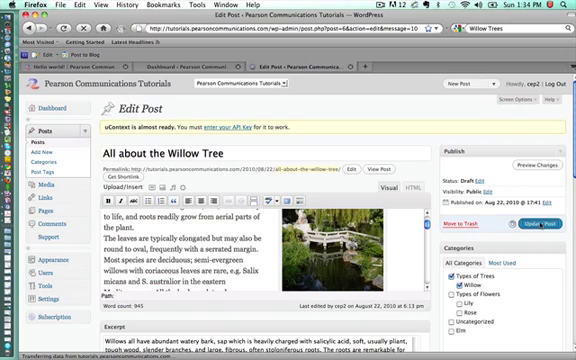
{"action": "left_click", "coordinate": [540, 217]}
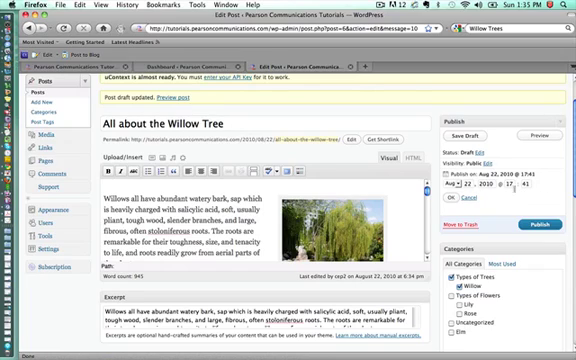
{"action": "mouse_move", "coordinate": [443, 217]}
{"action": "type", "text": "23"}
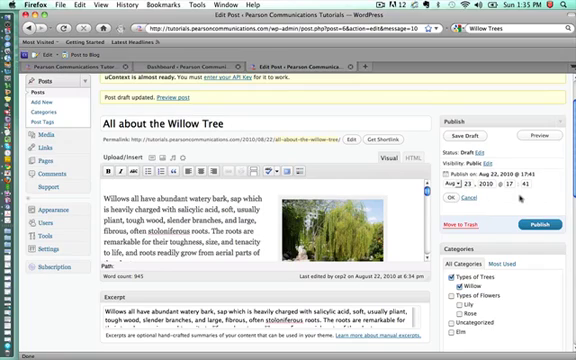
Set the publish date to August 23, 2010 at 17:41 and schedule the post
{"action": "left_click", "coordinate": [467, 200]}
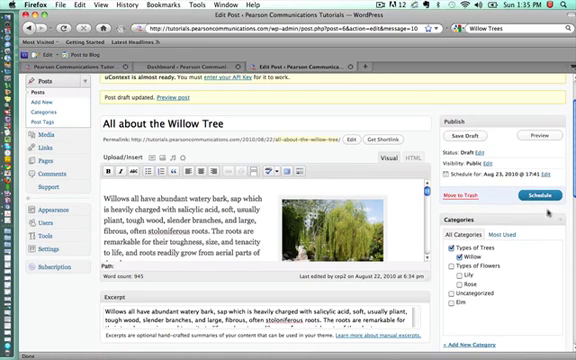
{"action": "left_click", "coordinate": [541, 198]}
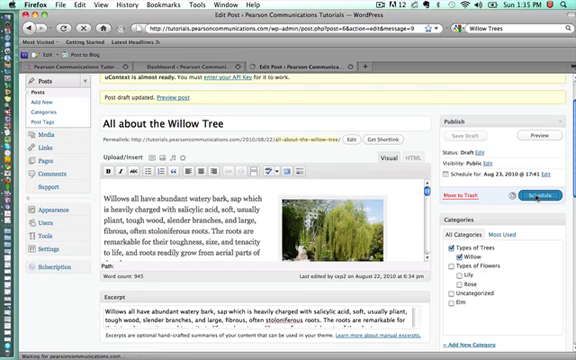
{"action": "left_click", "coordinate": [530, 196]}
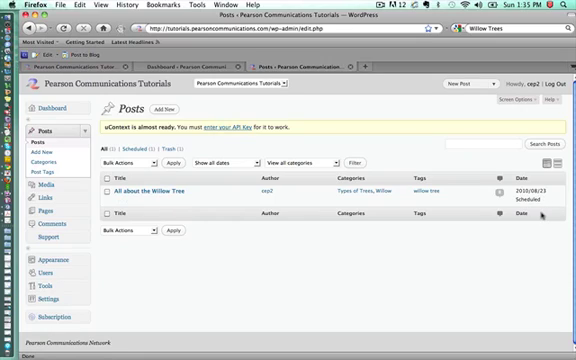
{"action": "mouse_move", "coordinate": [312, 311]}
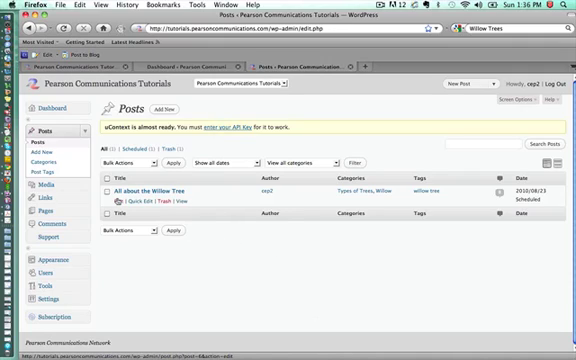
Edit the Willow Tree post's date back to August 22, 2010 and publish it
{"action": "left_click", "coordinate": [148, 206]}
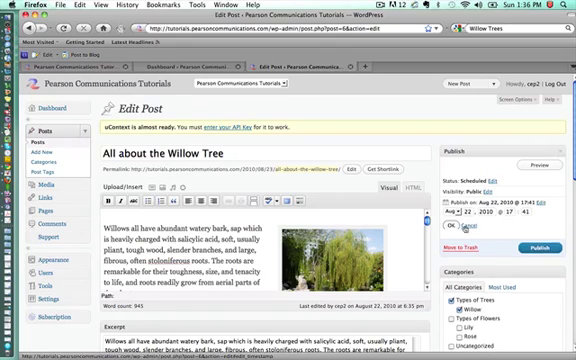
{"action": "left_click", "coordinate": [452, 228]}
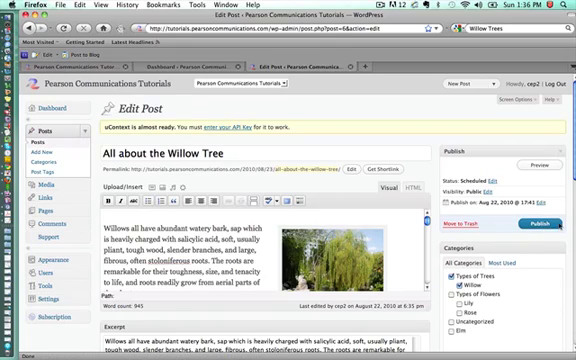
{"action": "left_click", "coordinate": [552, 222]}
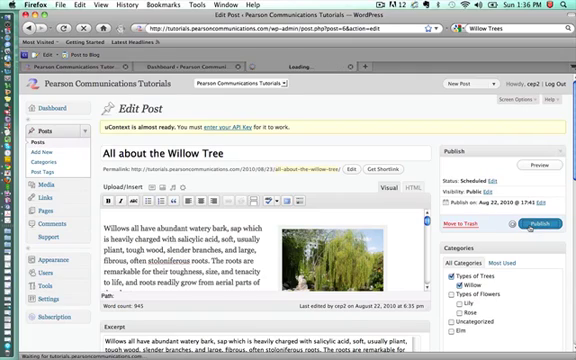
{"action": "left_click", "coordinate": [540, 198]}
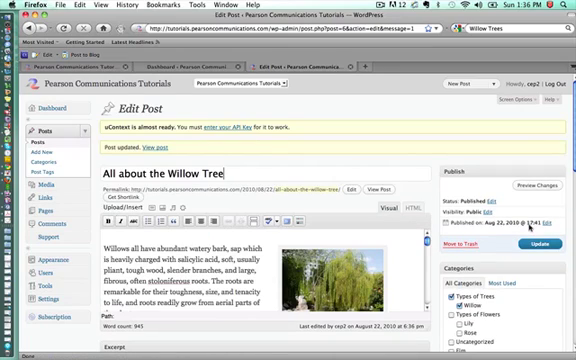
{"action": "left_click", "coordinate": [95, 72]}
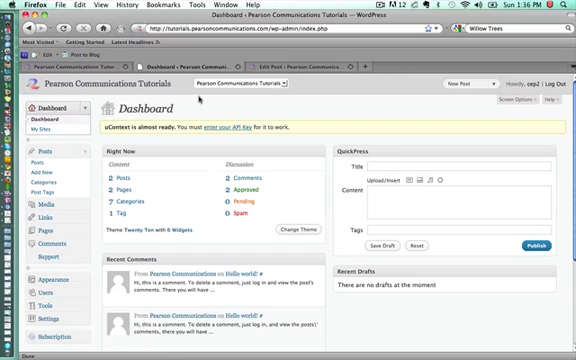
Show the Posts list with the republished Willow Tree post
{"action": "left_click", "coordinate": [41, 141]}
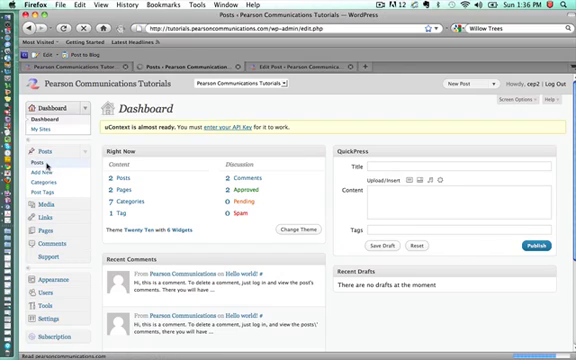